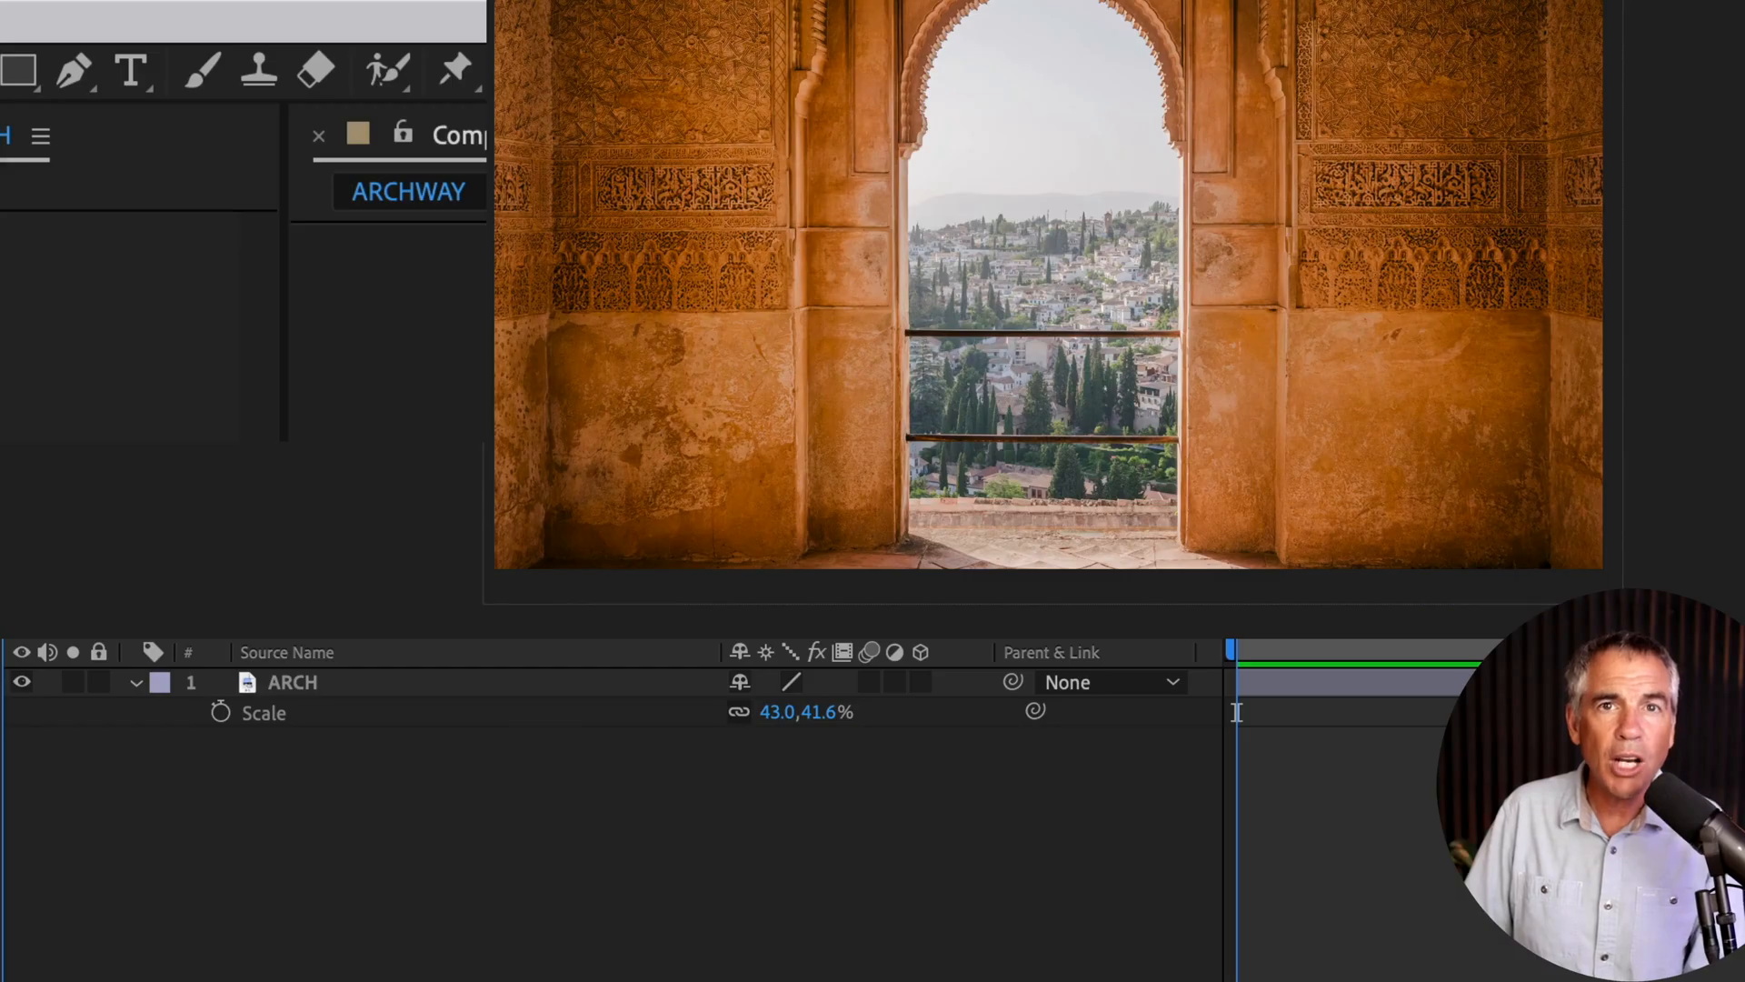
mouse_move(390, 723)
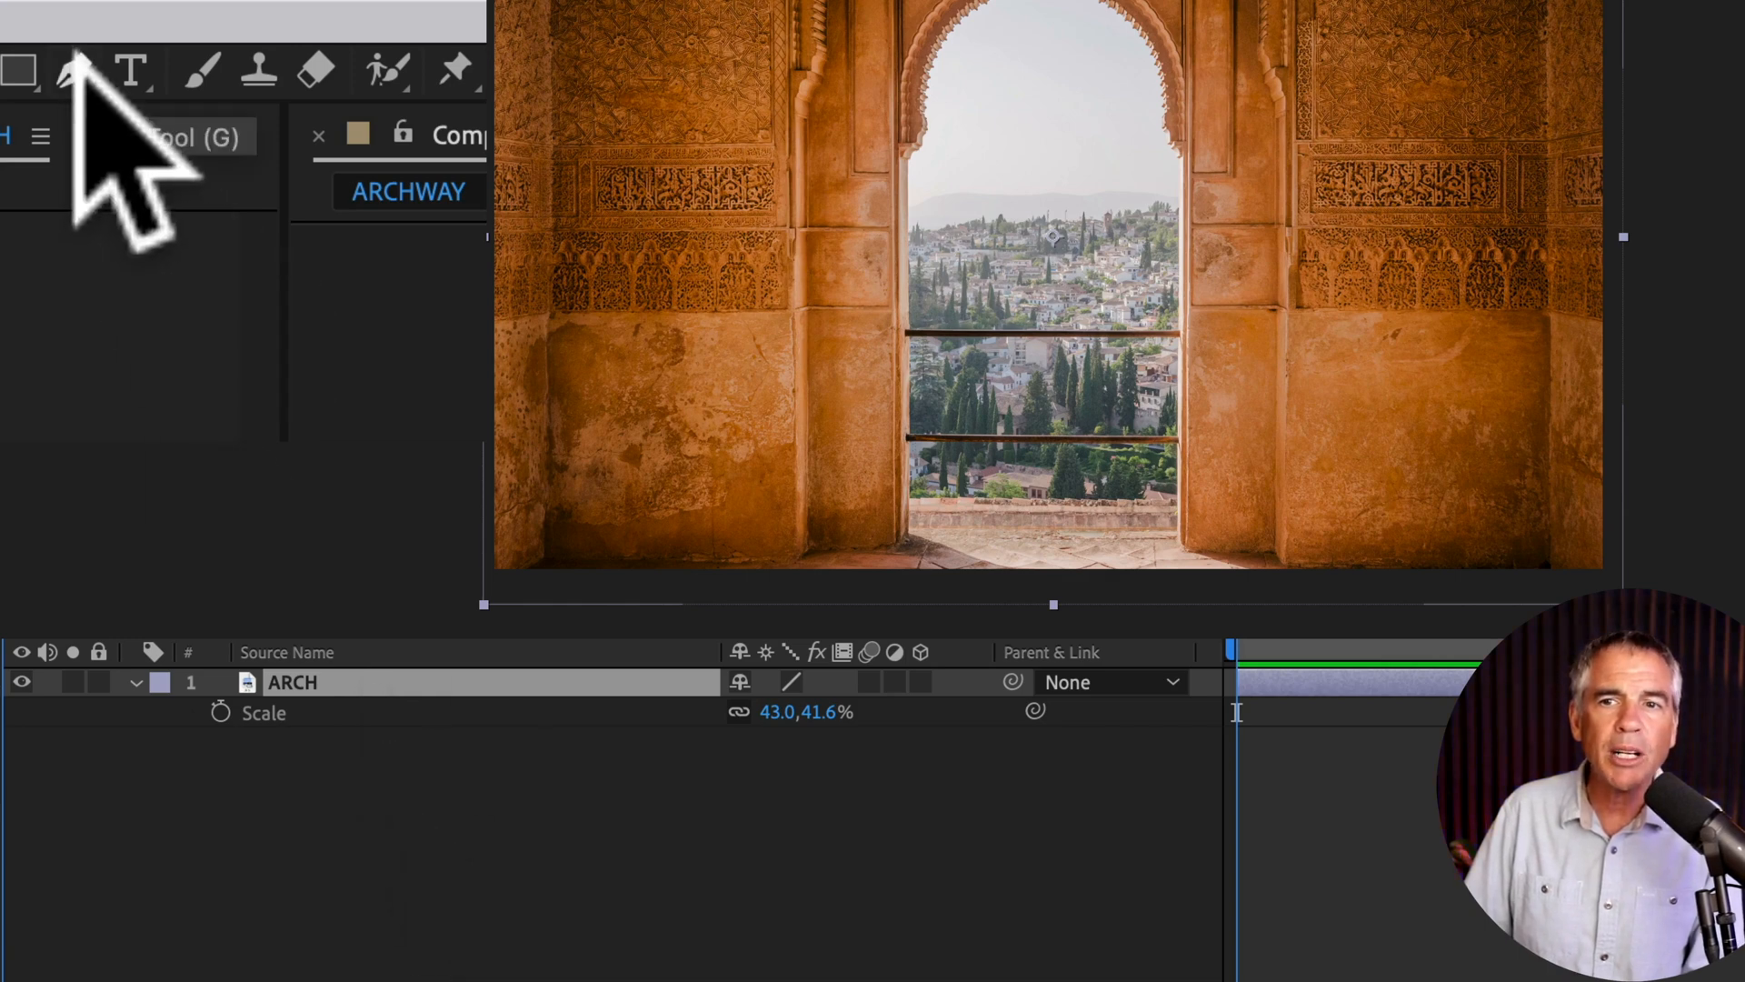
Draw Mask 1 around the centre arch opening on the ARCH layer with the Pen tool
click(70, 70)
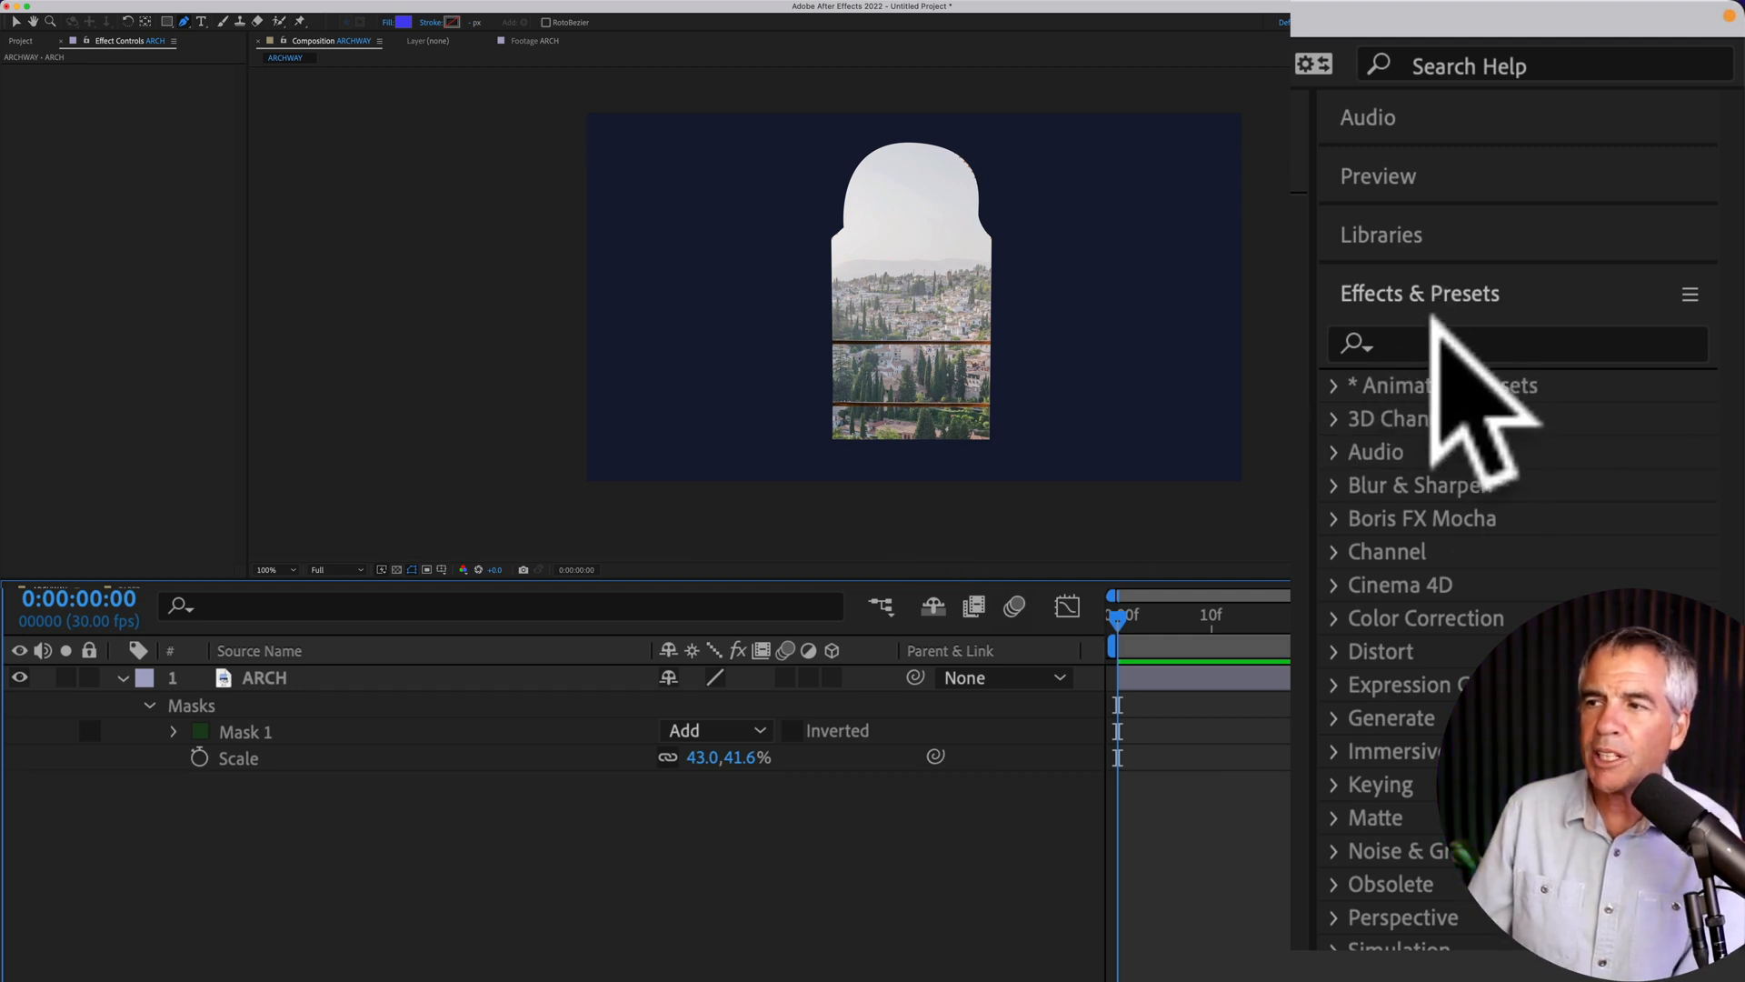
Search Effects & Presets for 'curv' to apply Curves to the ARCH layer
text(curves)
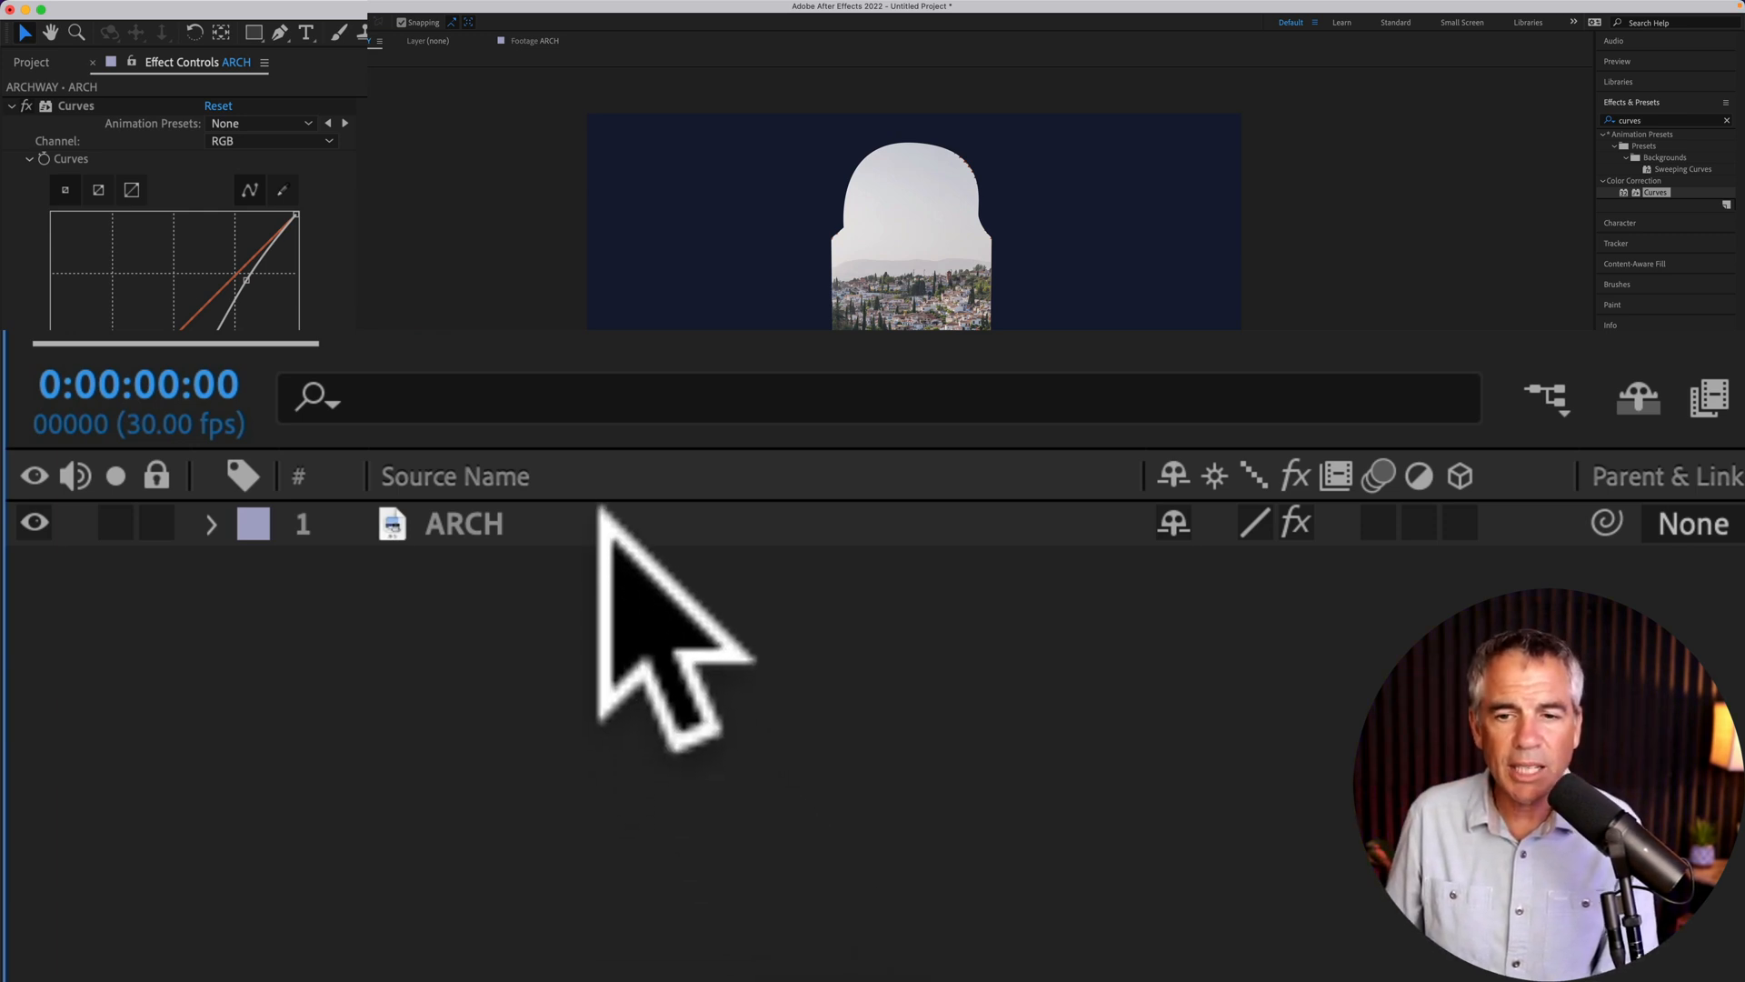
Add a mask reference to the Curves Compositing Options and set it to Mask 1
click(210, 523)
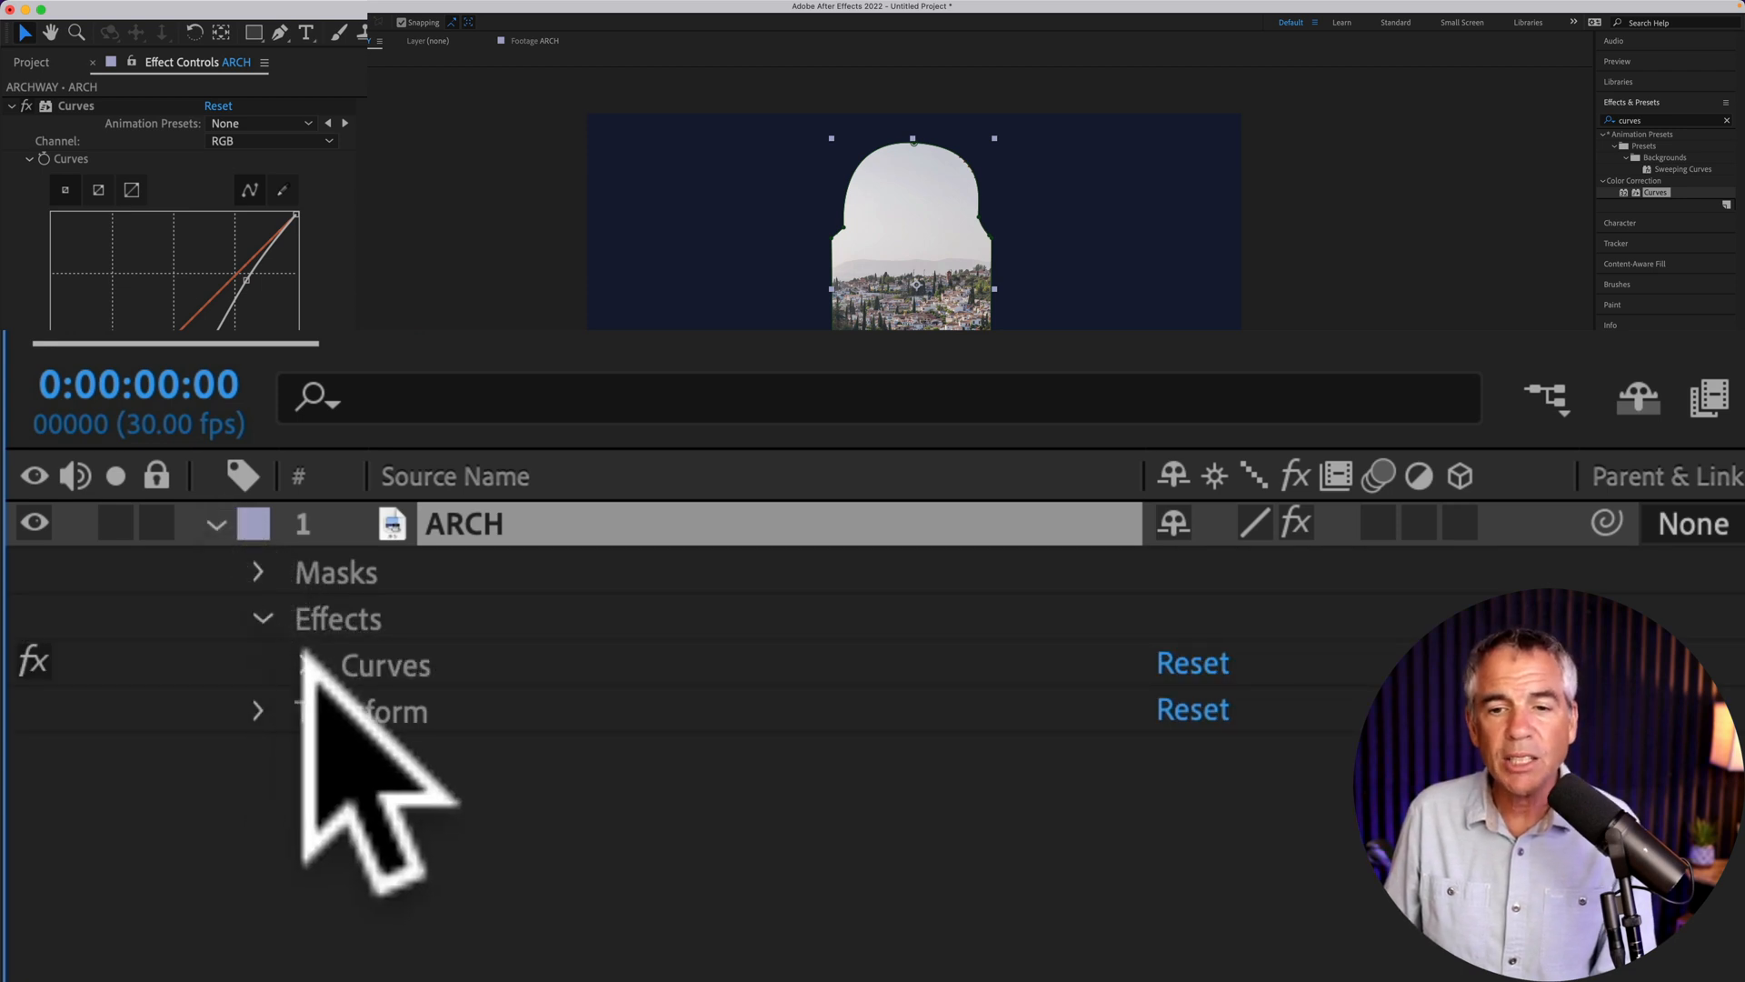
click(312, 664)
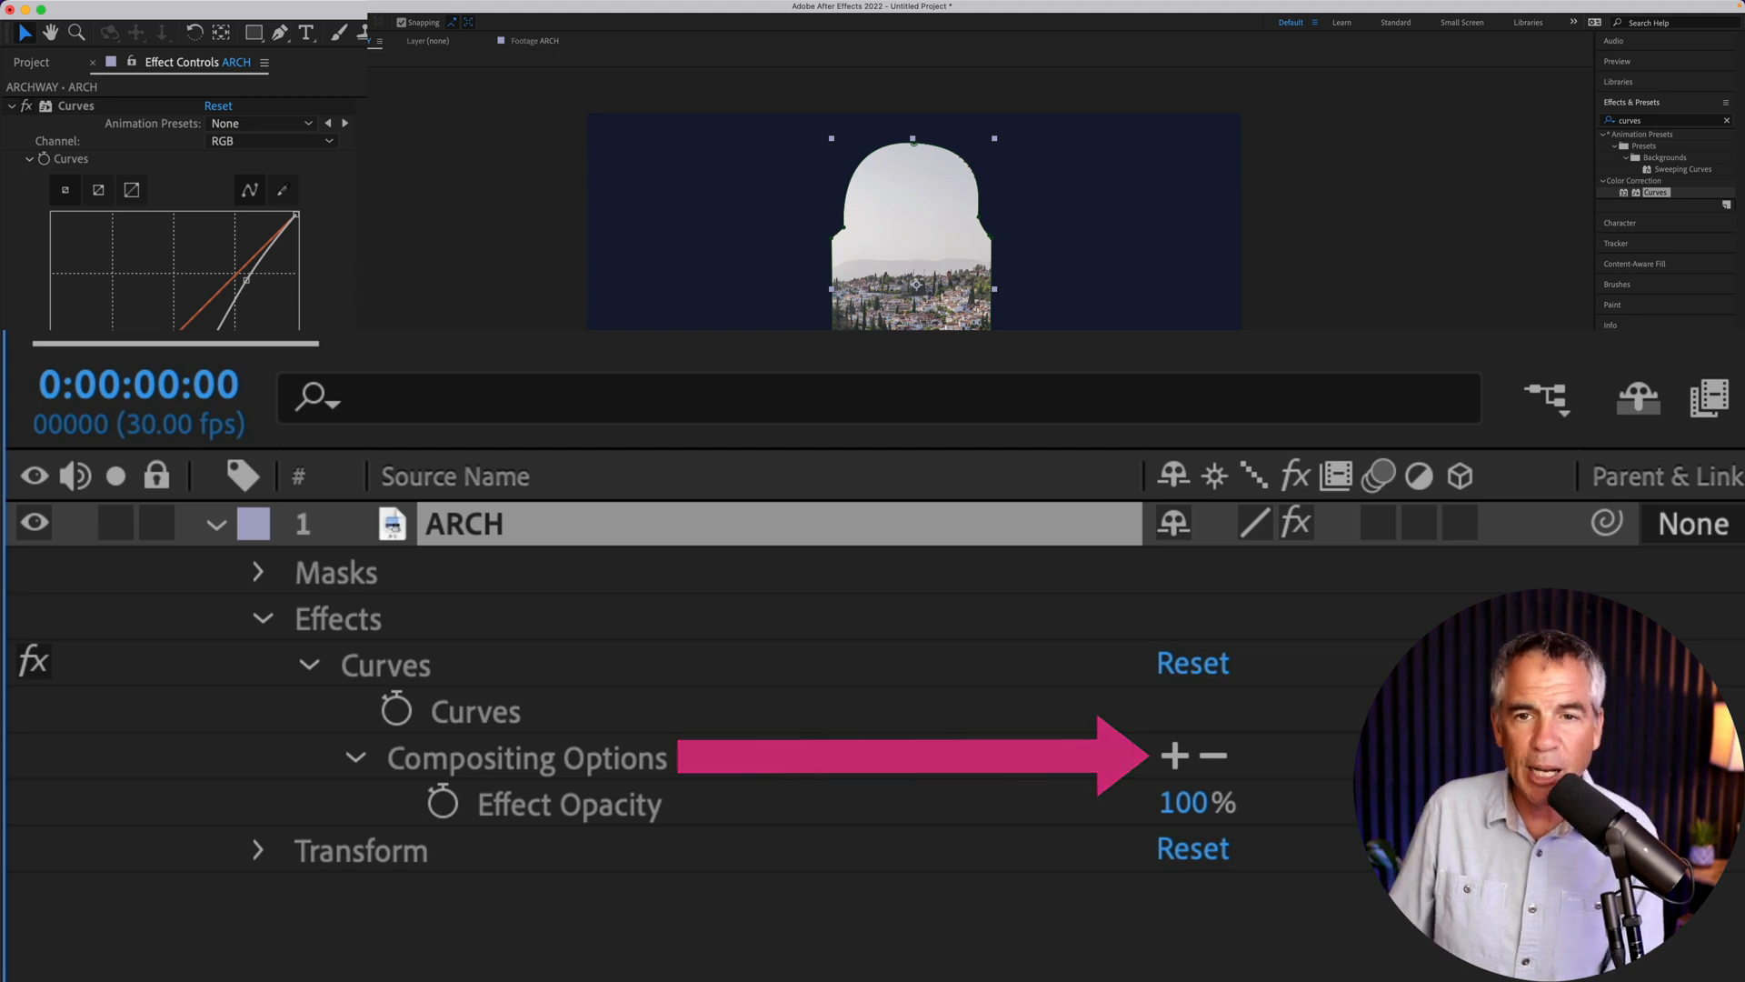
click(1176, 754)
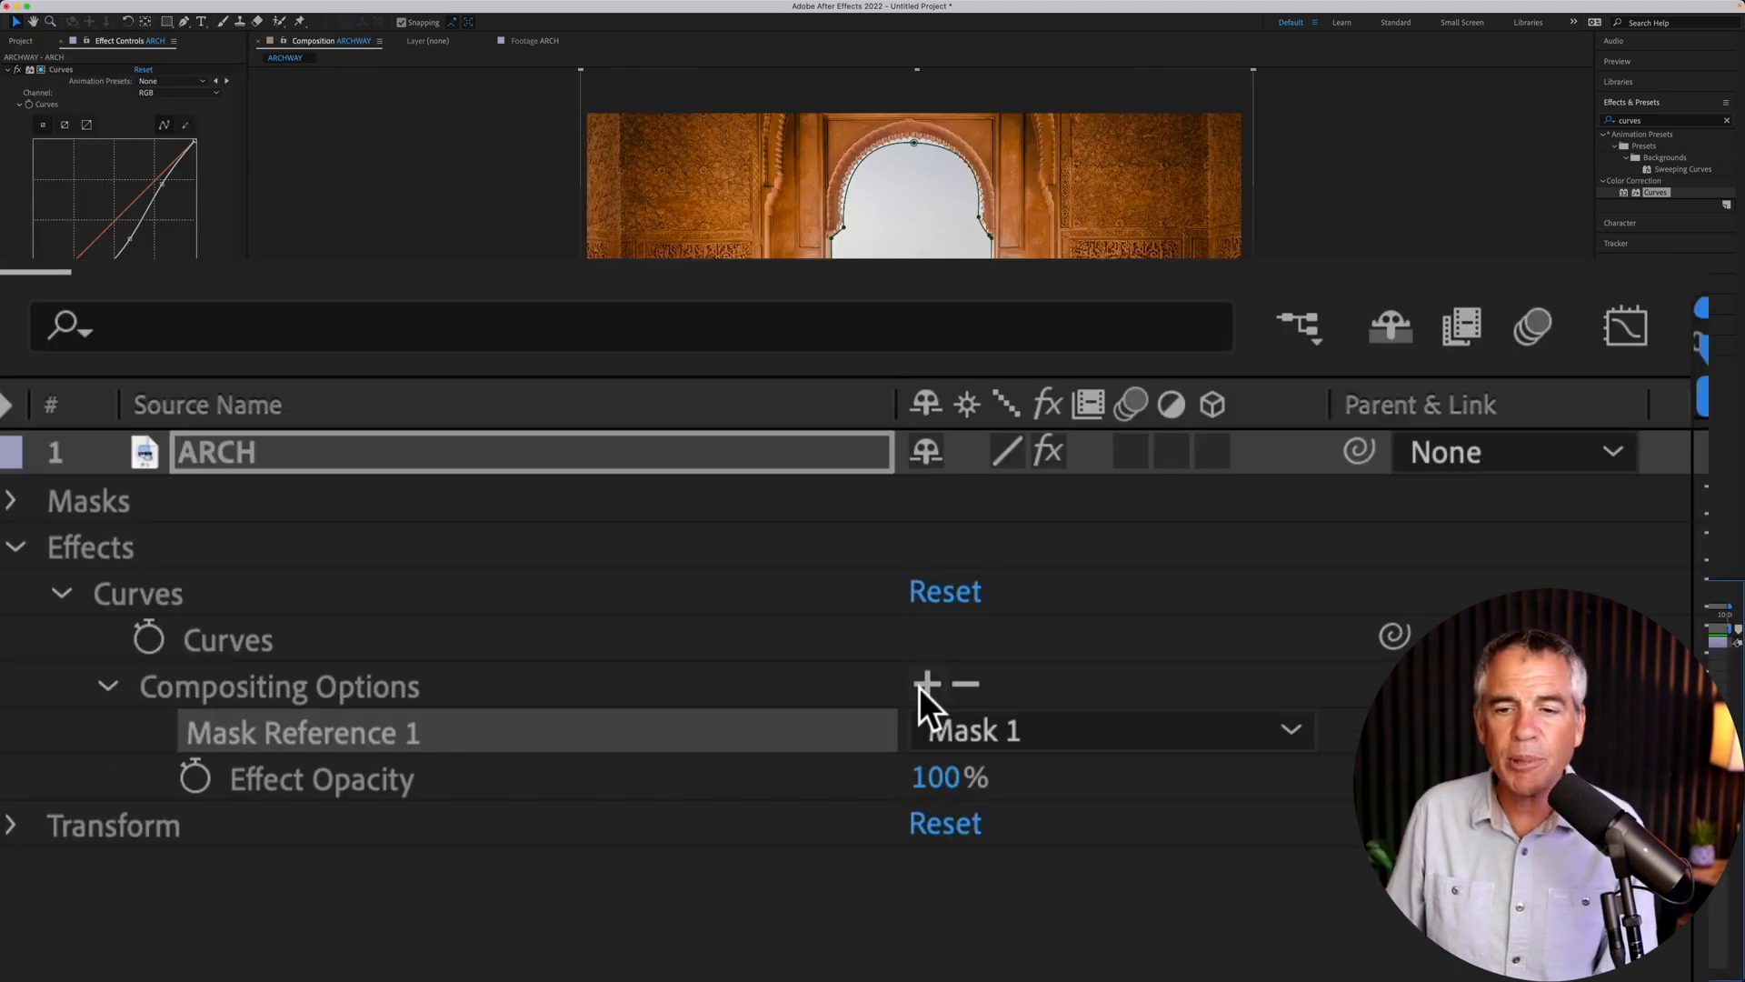
click(1105, 728)
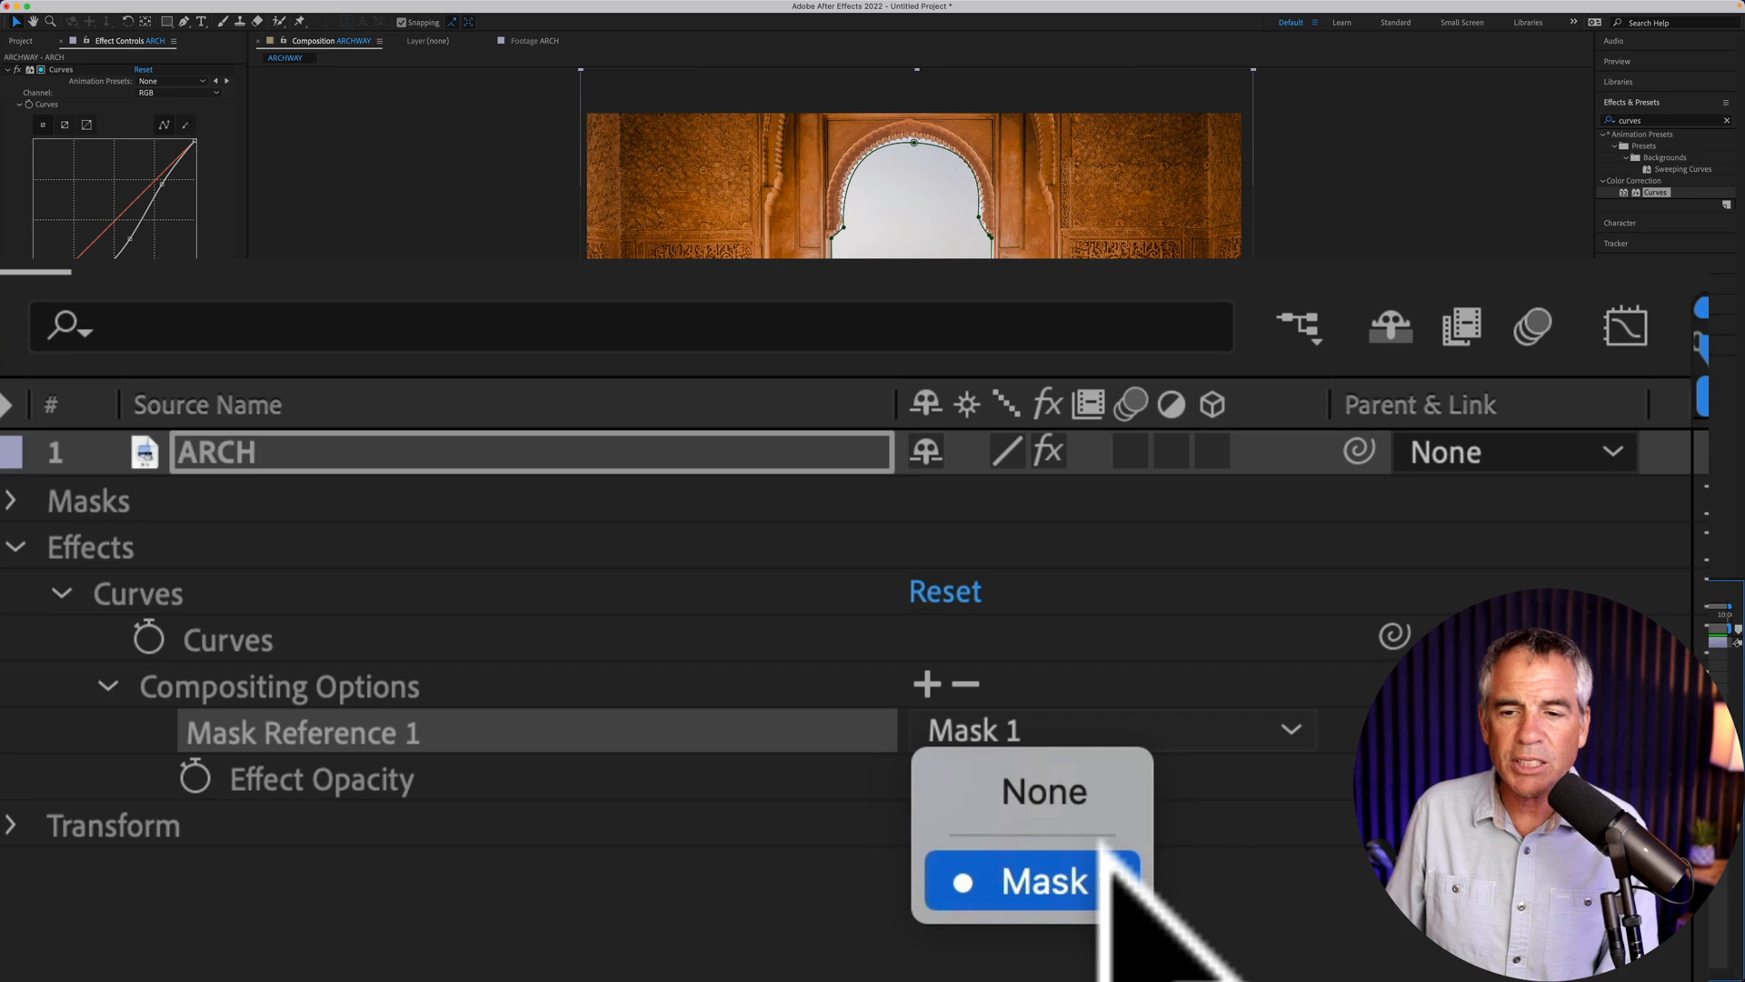
click(1043, 881)
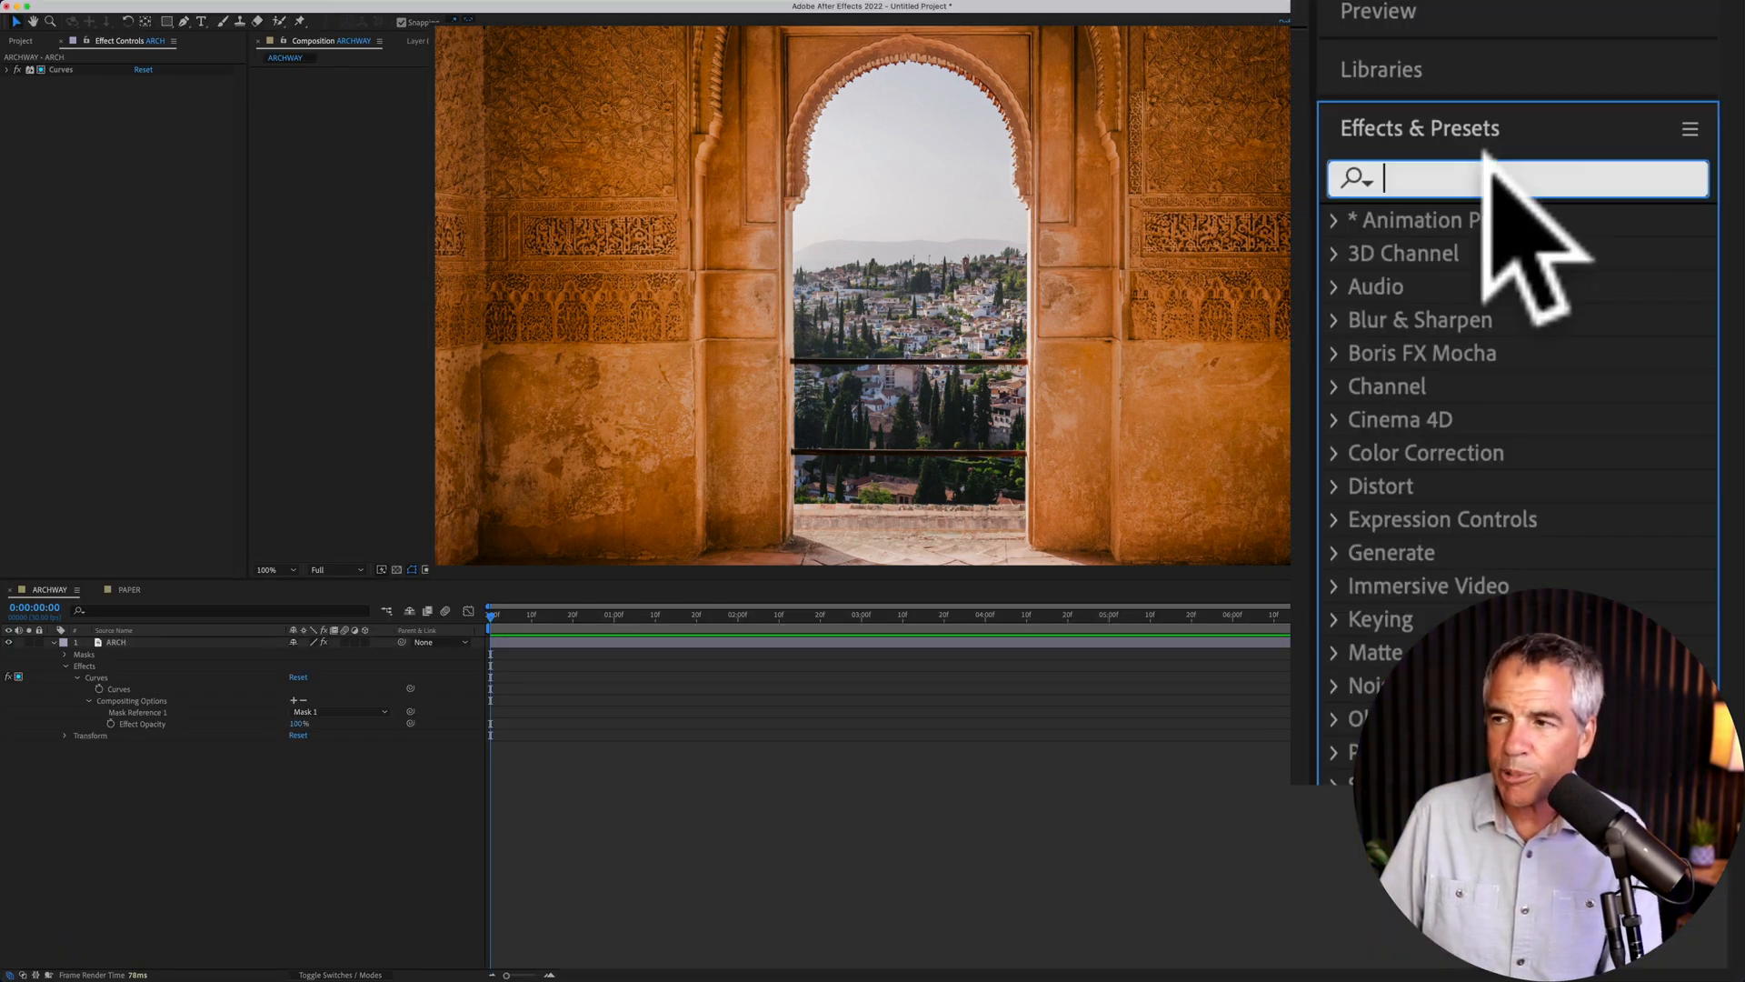
Search 'mood' and drag the Mood Lighting - amorphous preset onto the ARCH layer
text(mood)
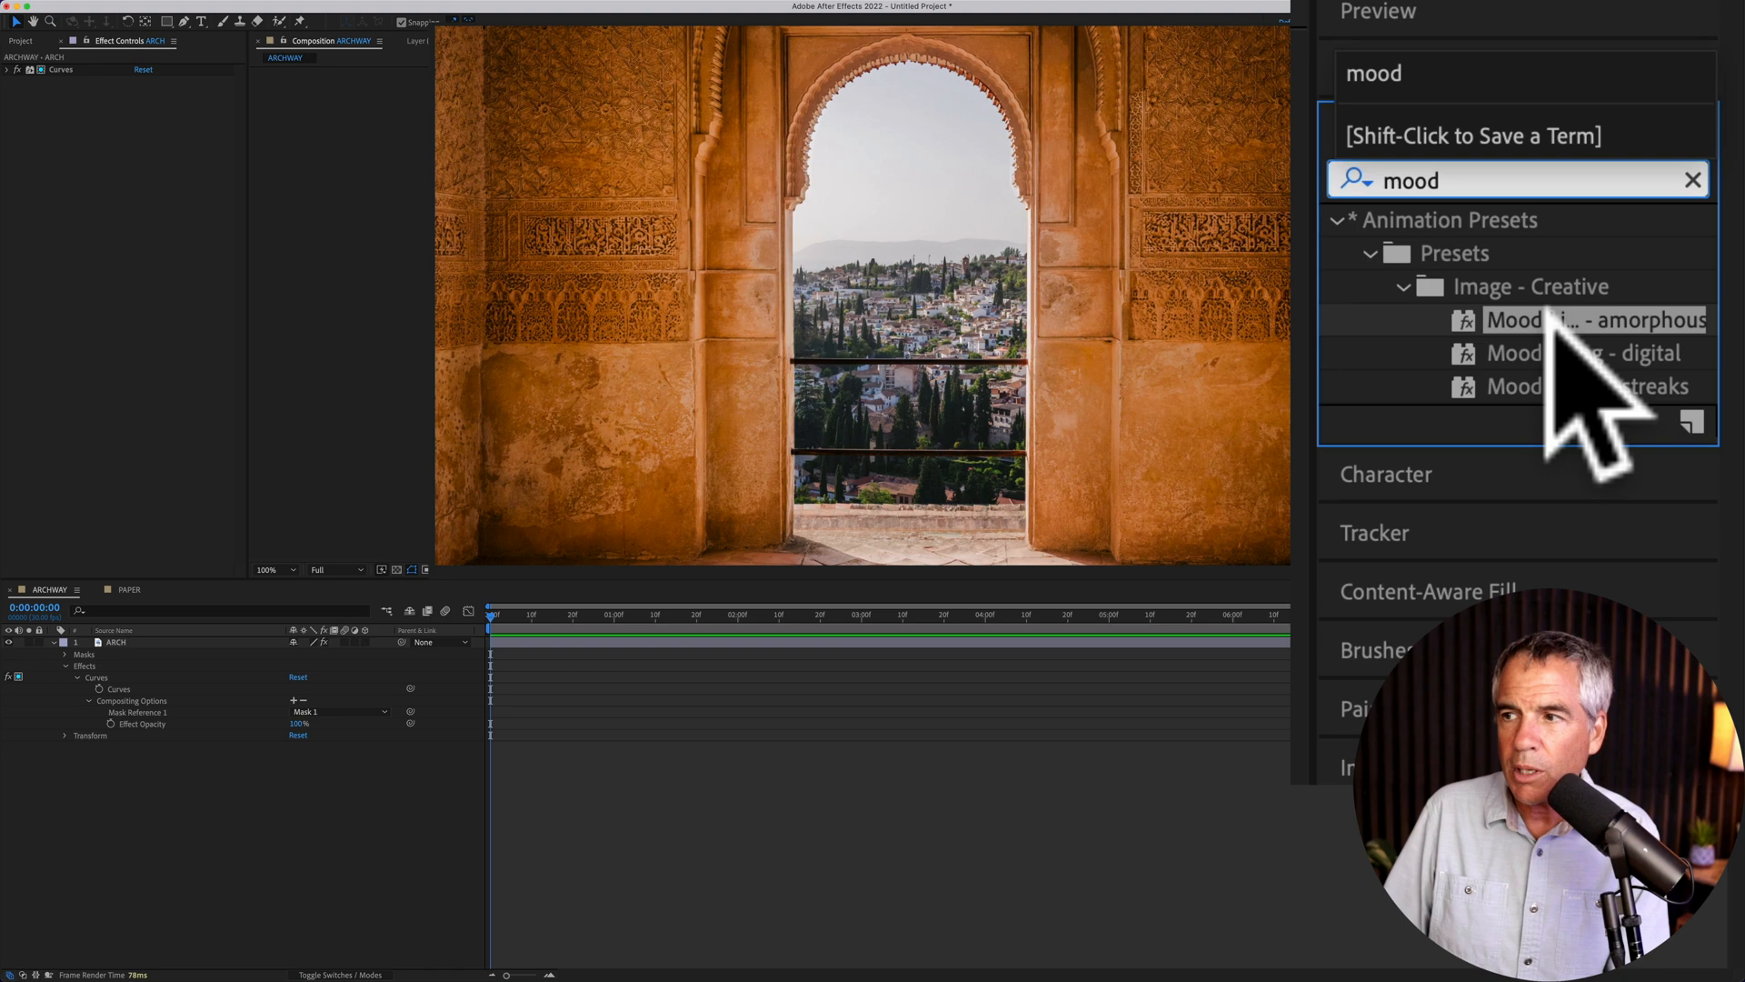
drag(1595, 319, 1002, 390)
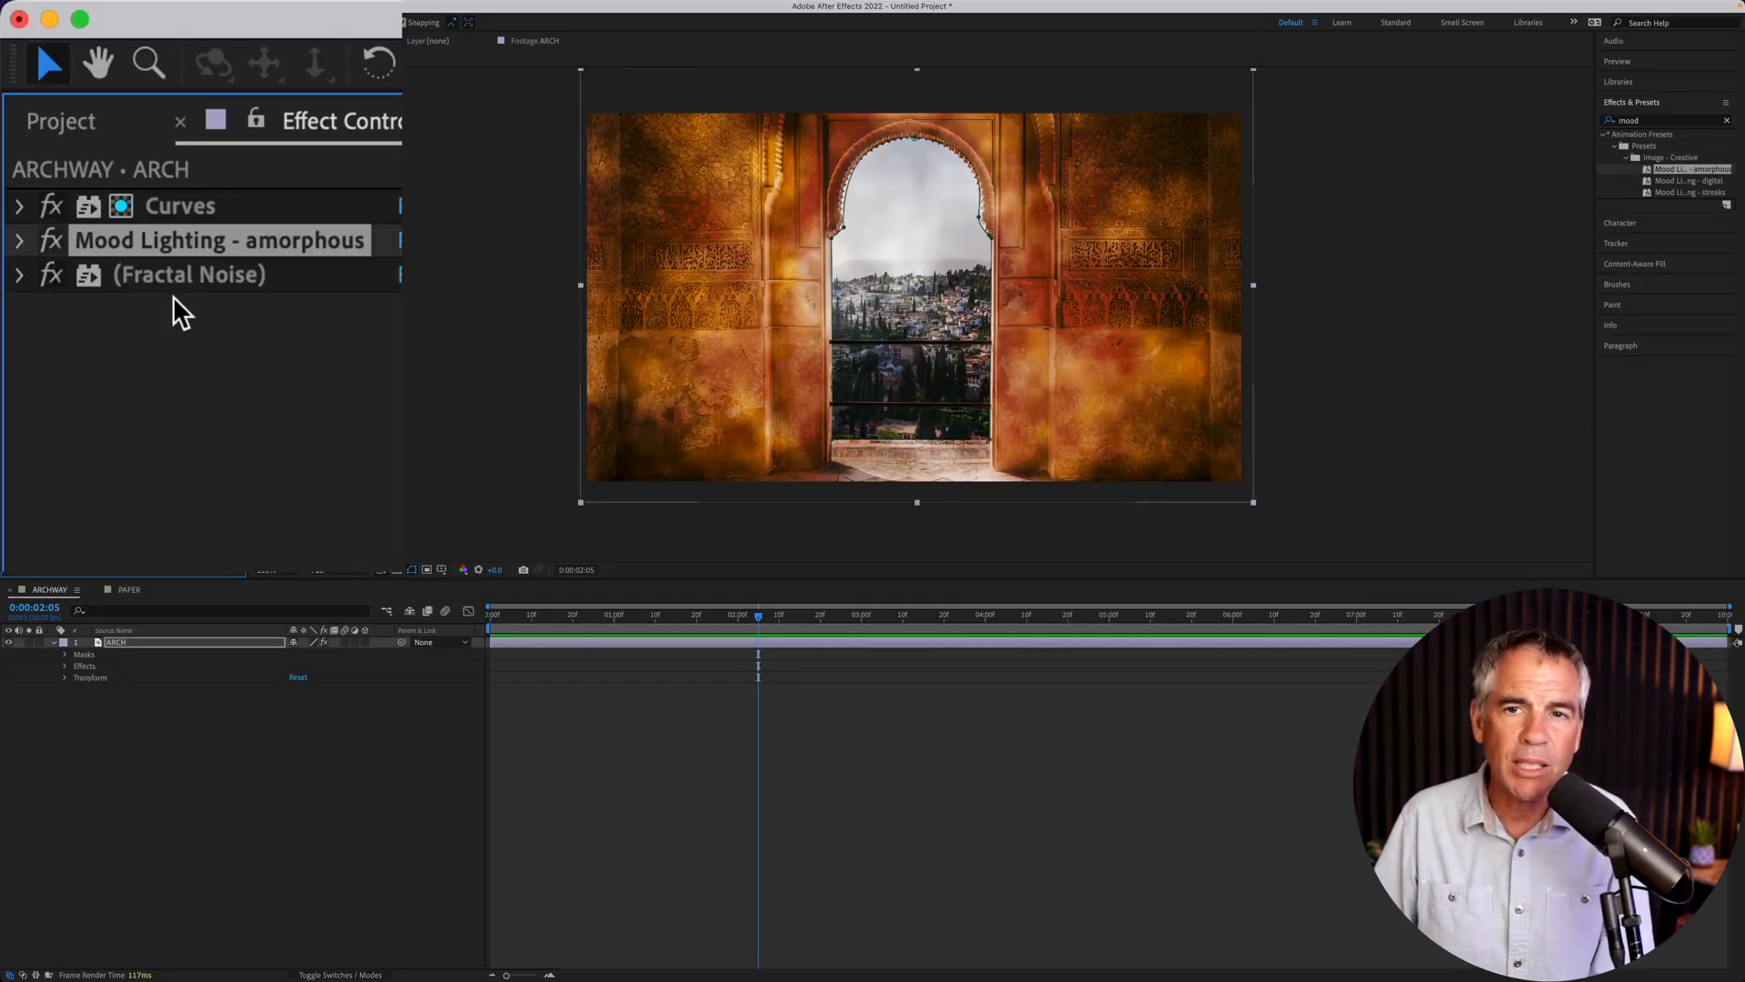
click(189, 275)
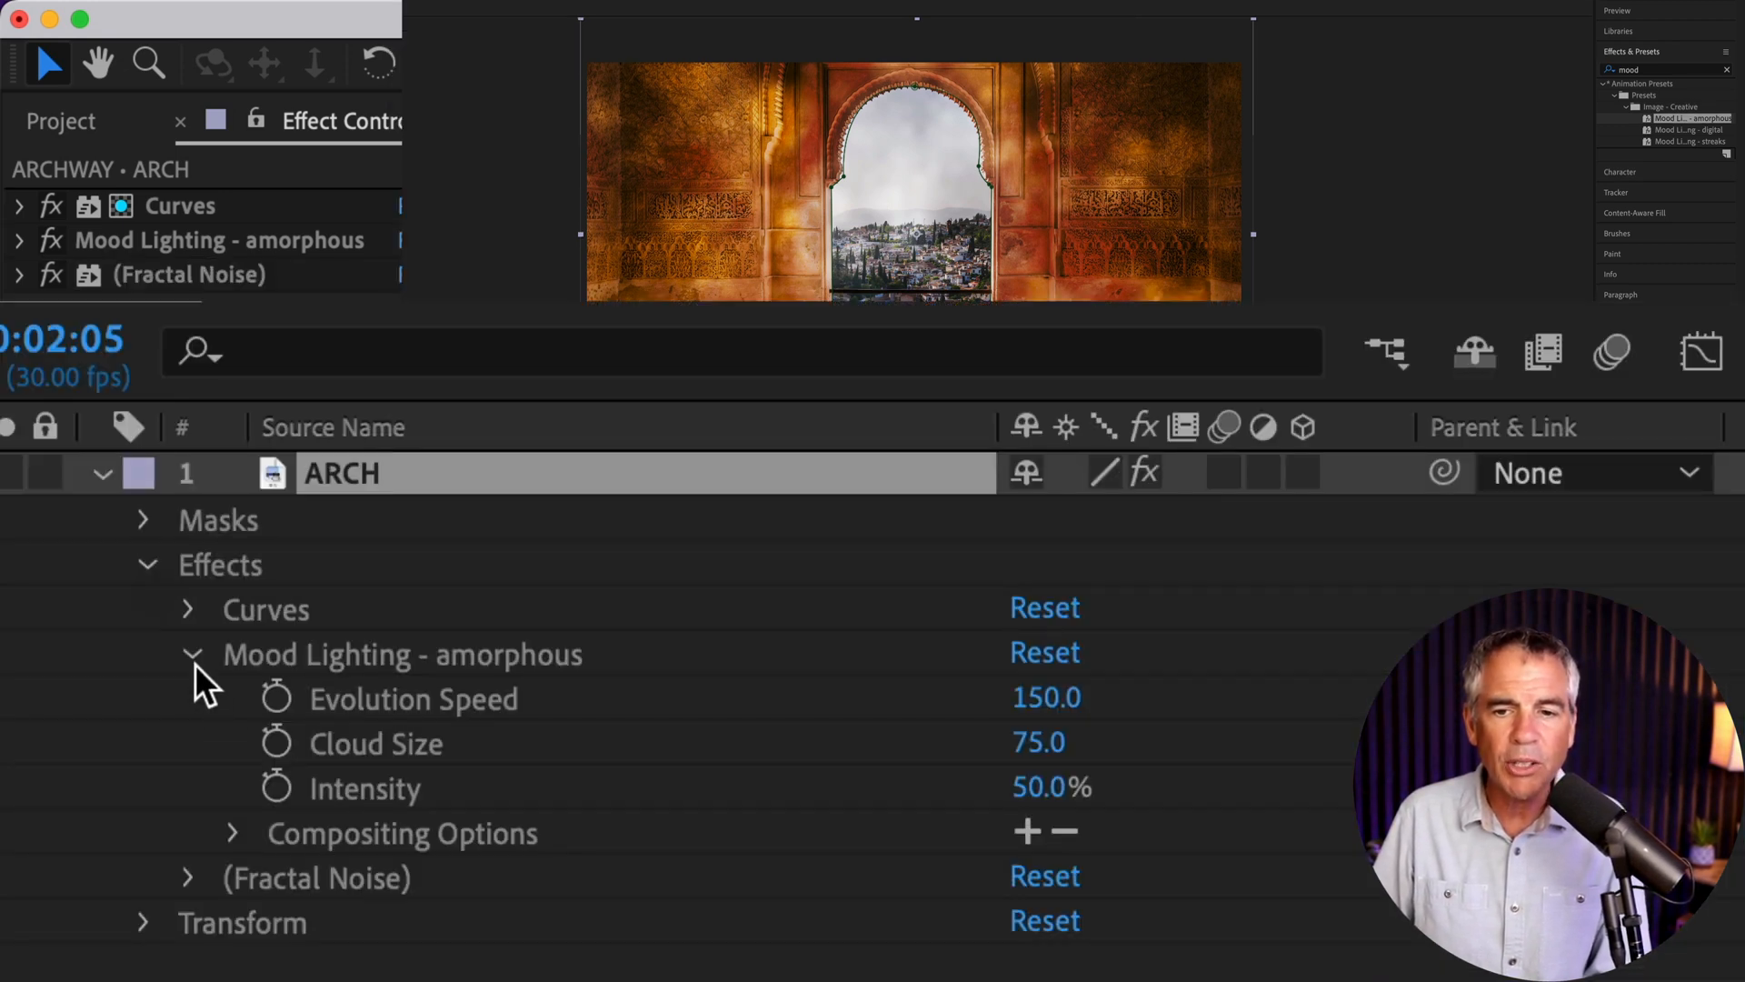
mouse_move(294, 852)
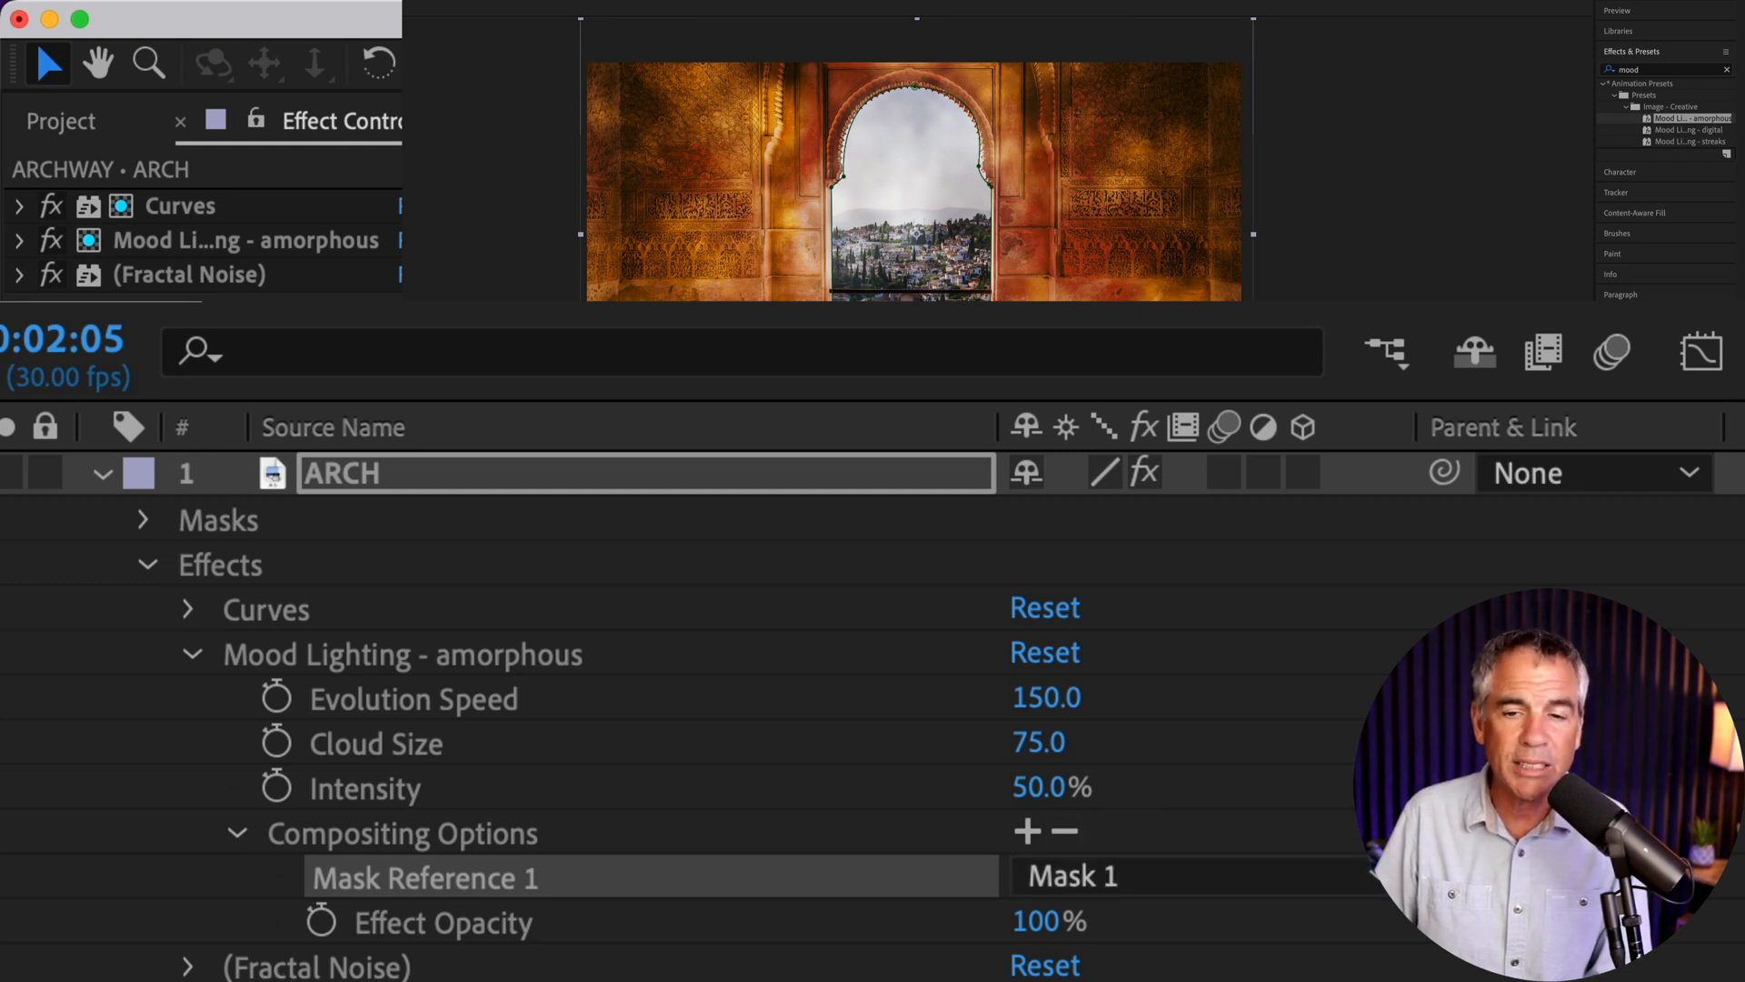
Expand the Fractal Noise effect and reveal its Compositing Options
click(192, 666)
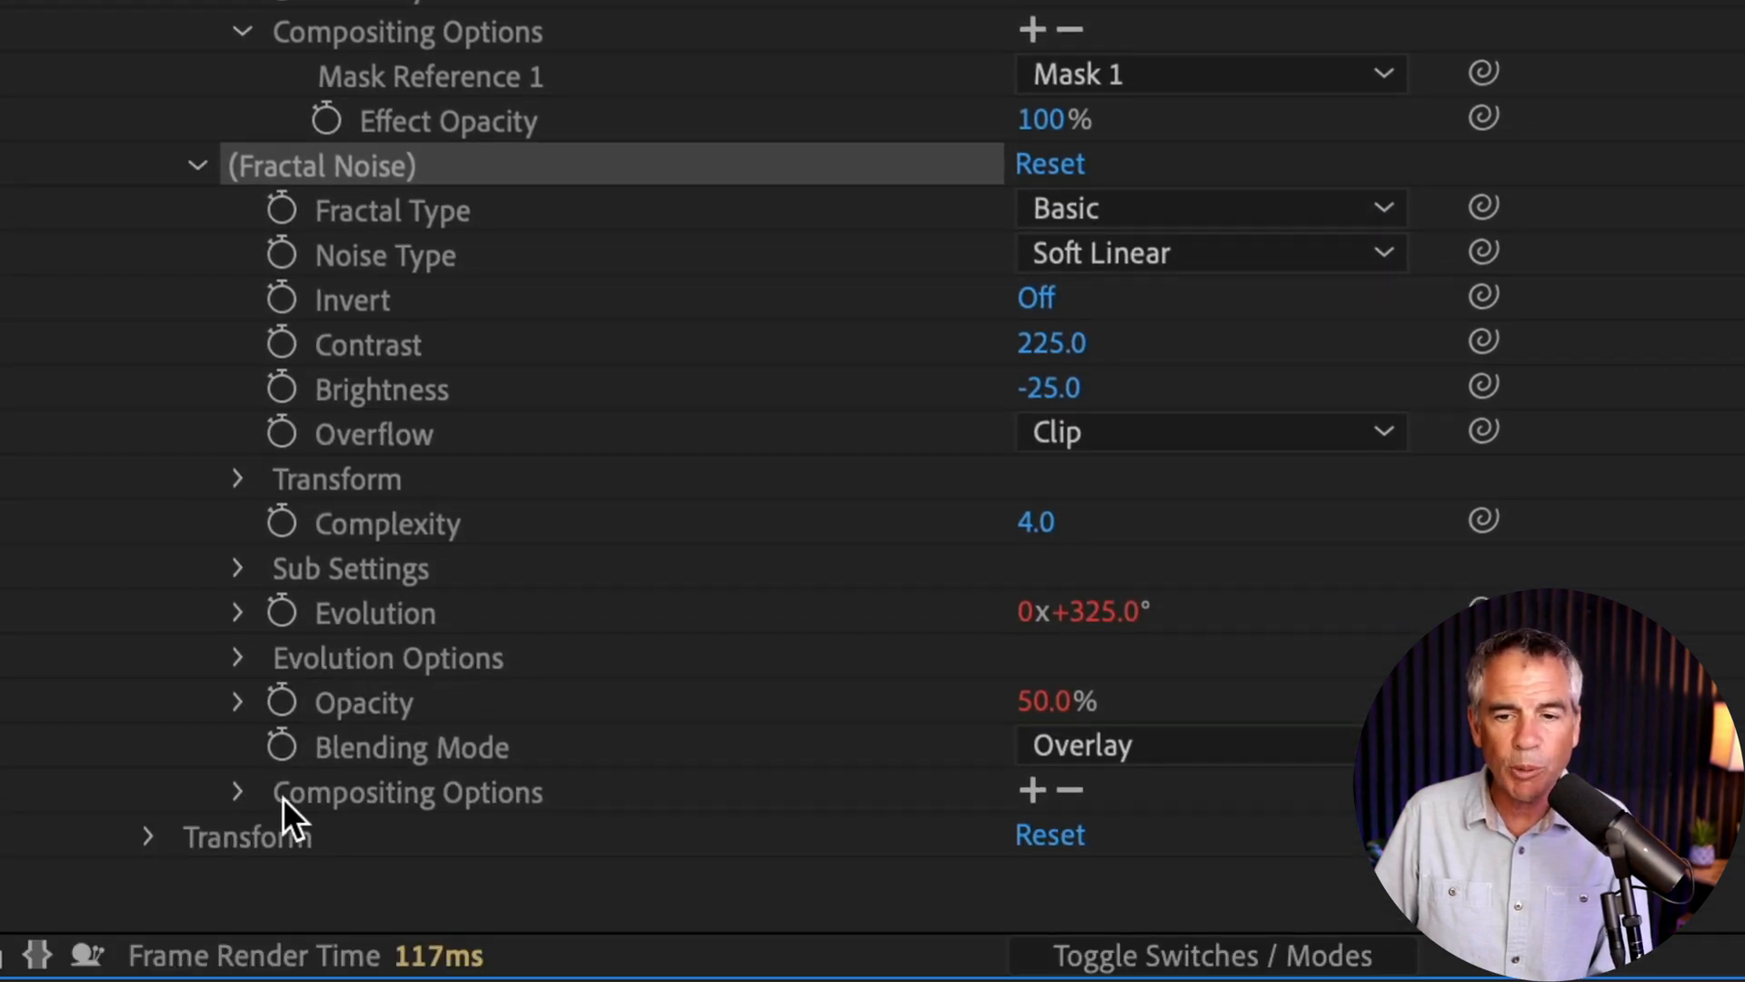
click(238, 791)
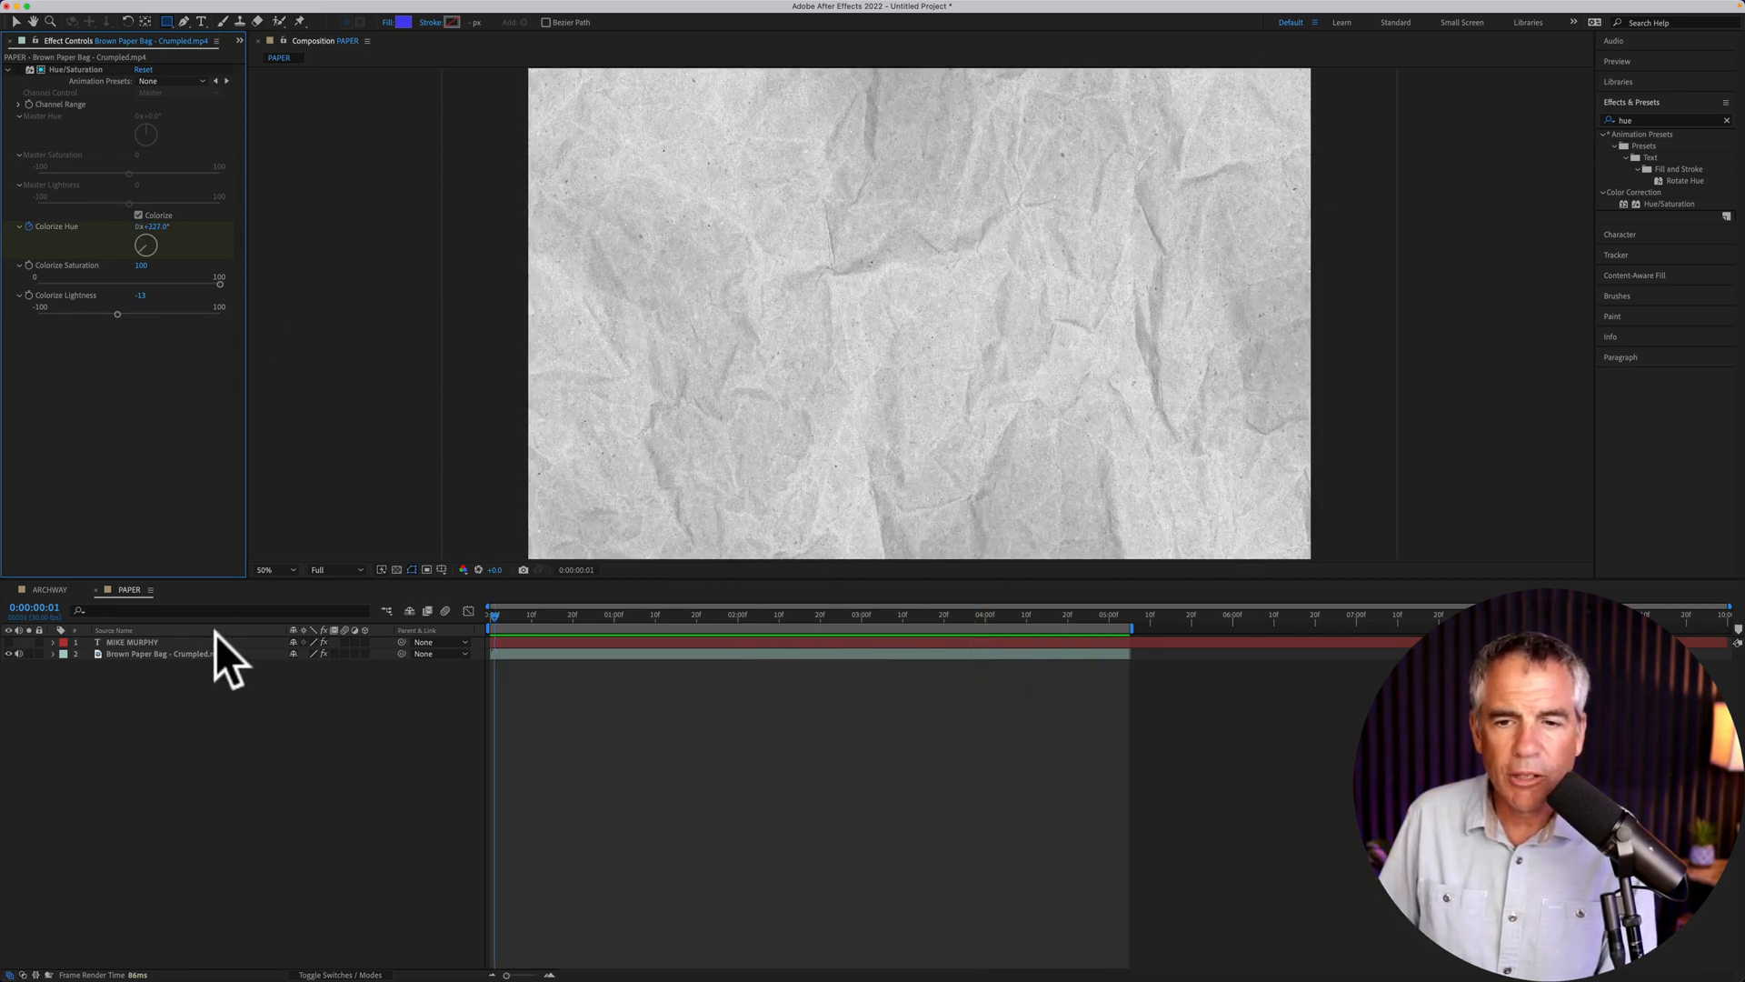
In the PAPER comp, colorize the paper band blue and reveal its Hue/Saturation effect
click(155, 653)
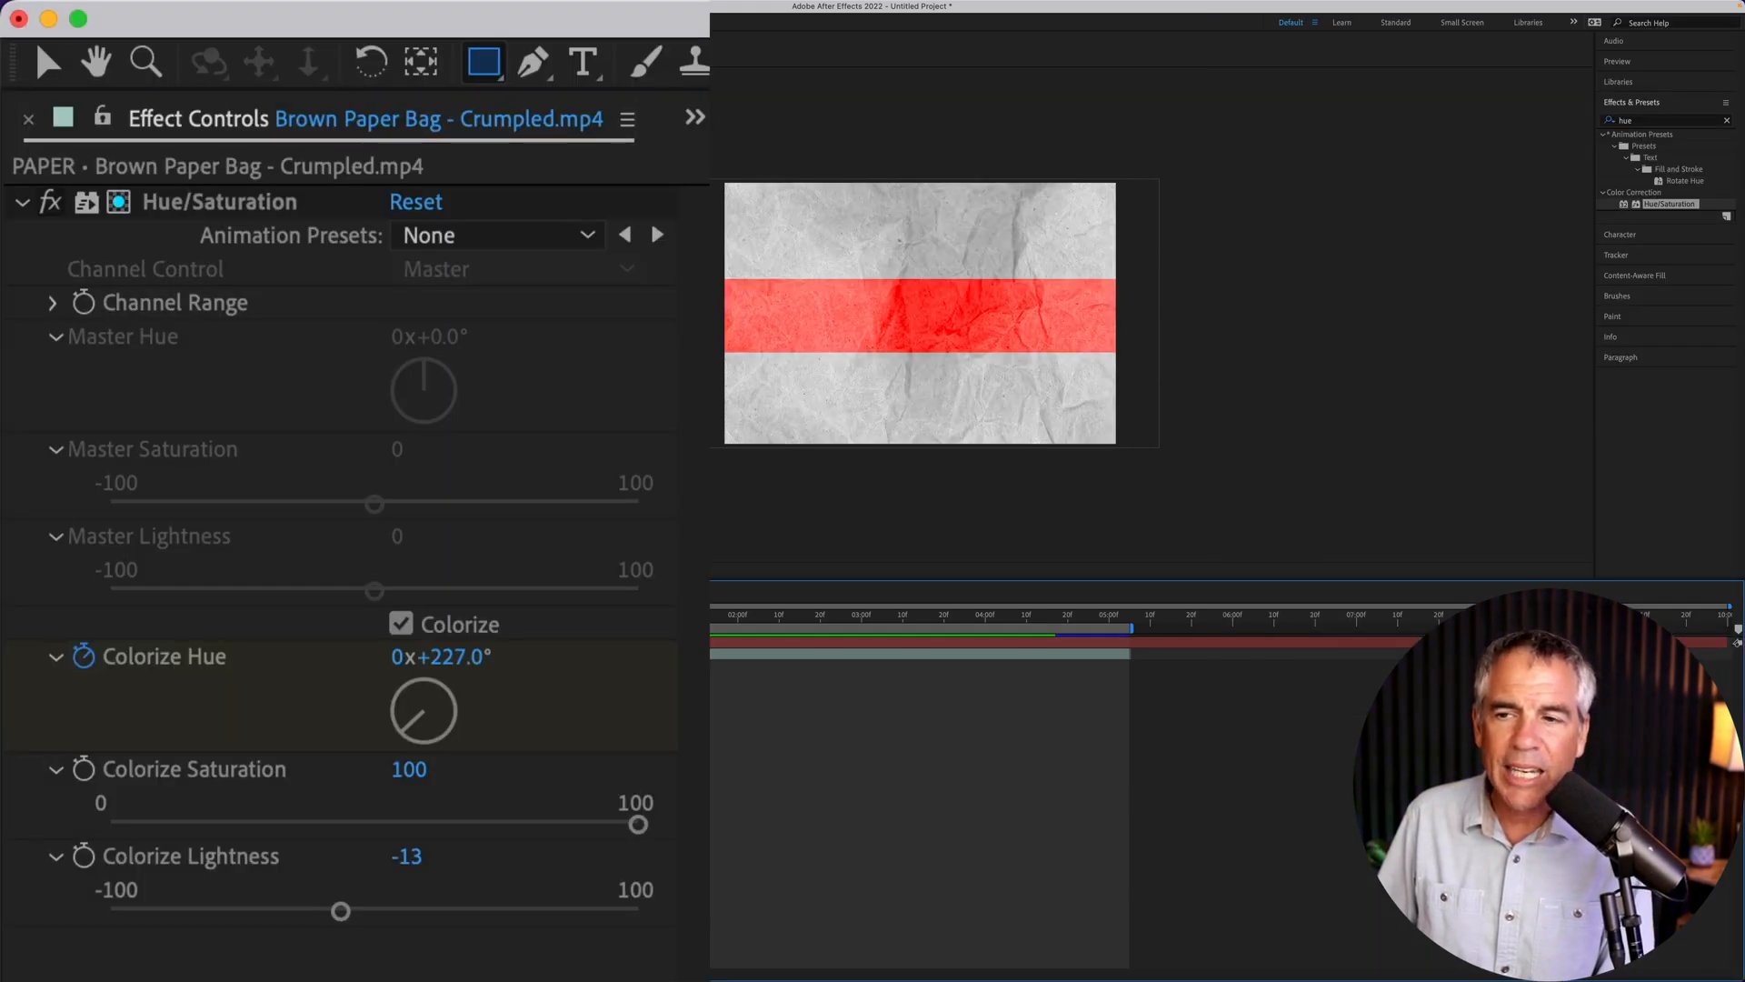
click(1018, 617)
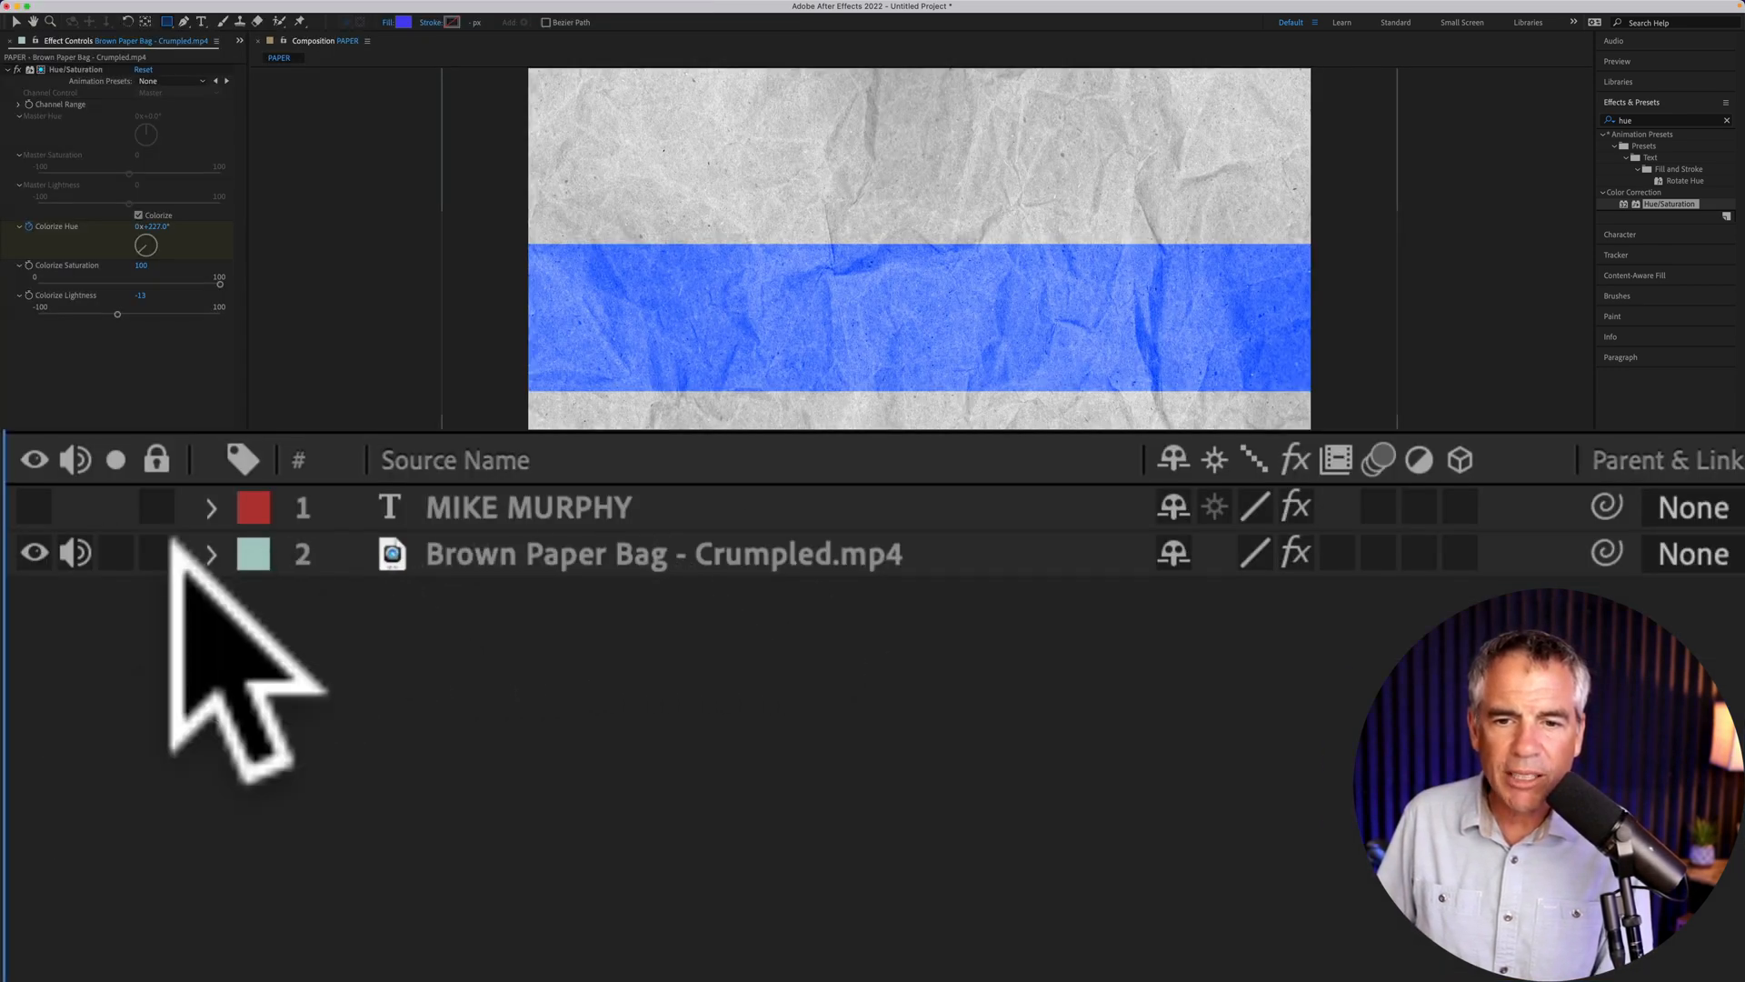
click(212, 553)
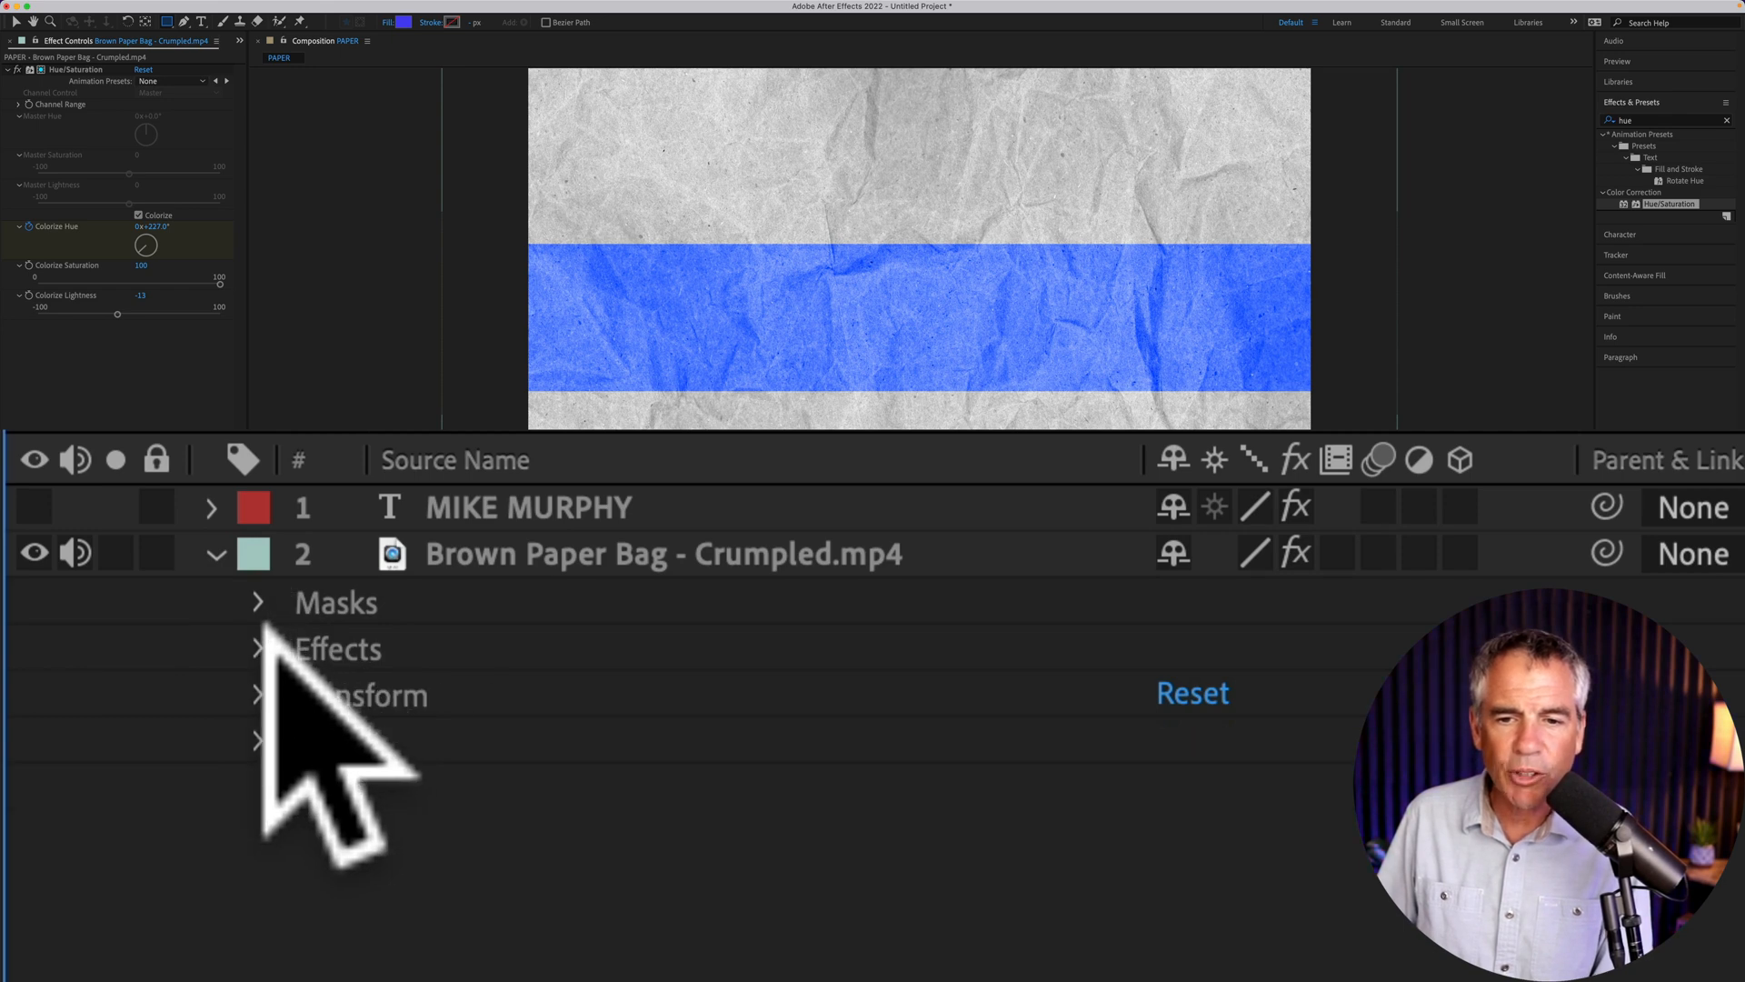
click(257, 649)
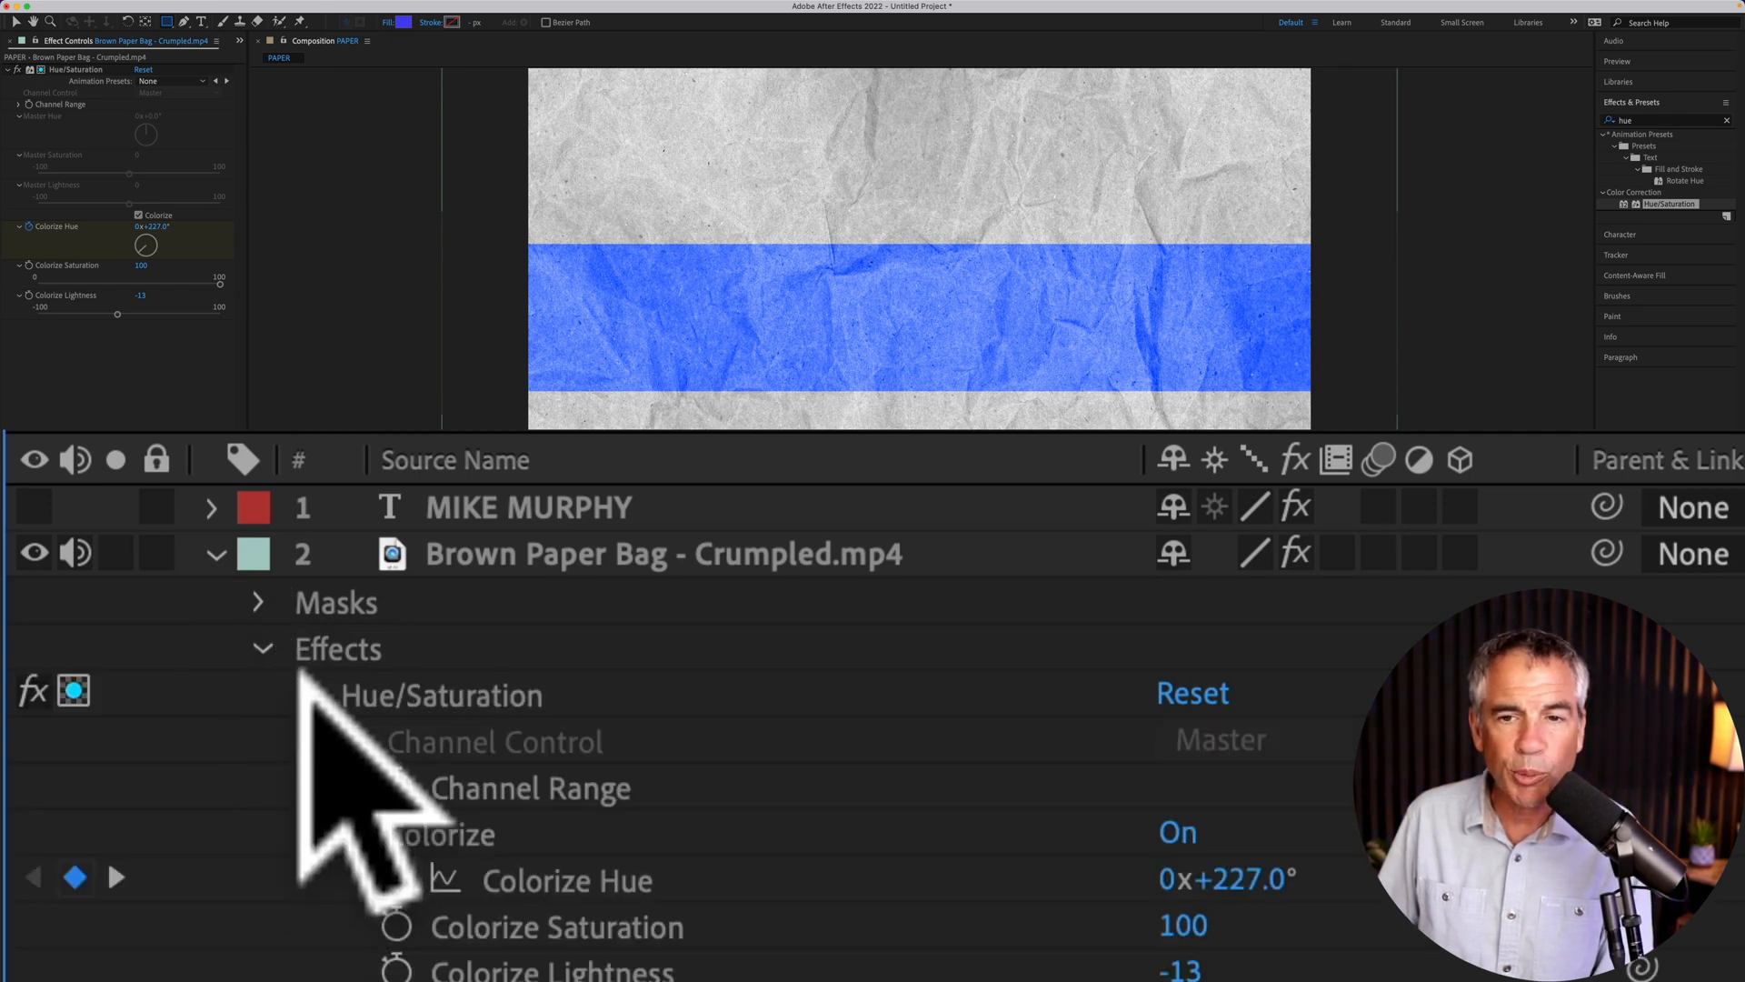